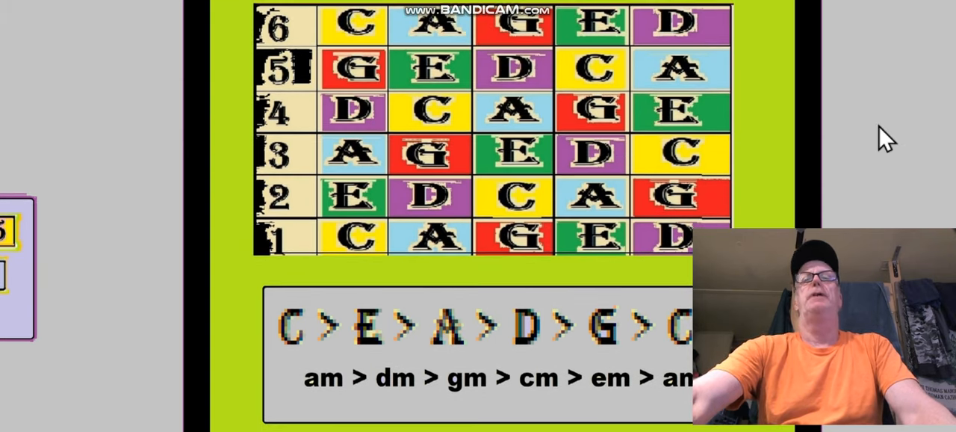
{"action": "mouse_move", "coordinate": [582, 112]}
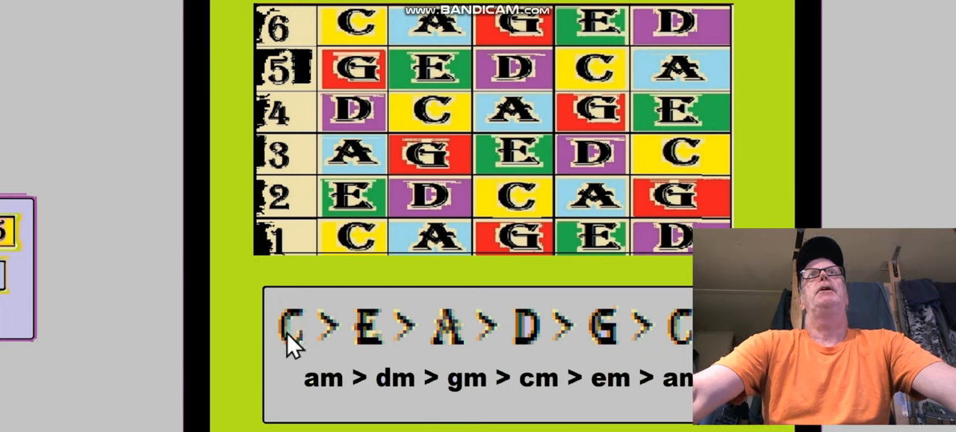
{"action": "mouse_move", "coordinate": [504, 396]}
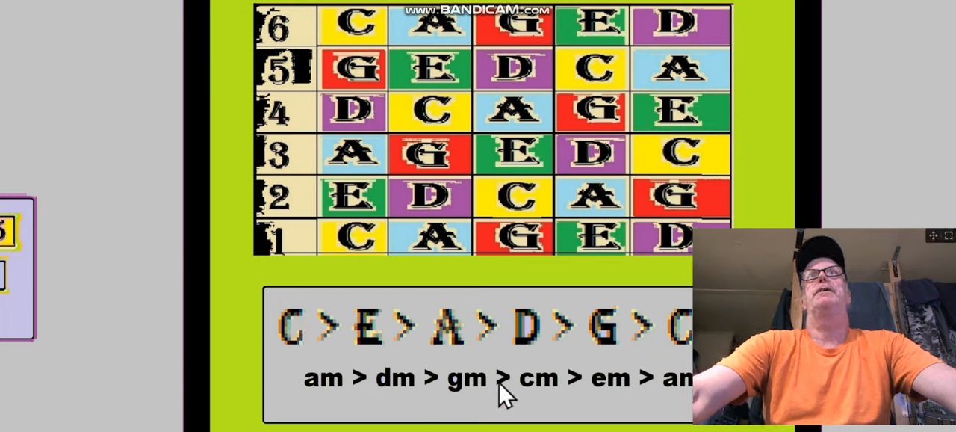
{"action": "mouse_move", "coordinate": [593, 332]}
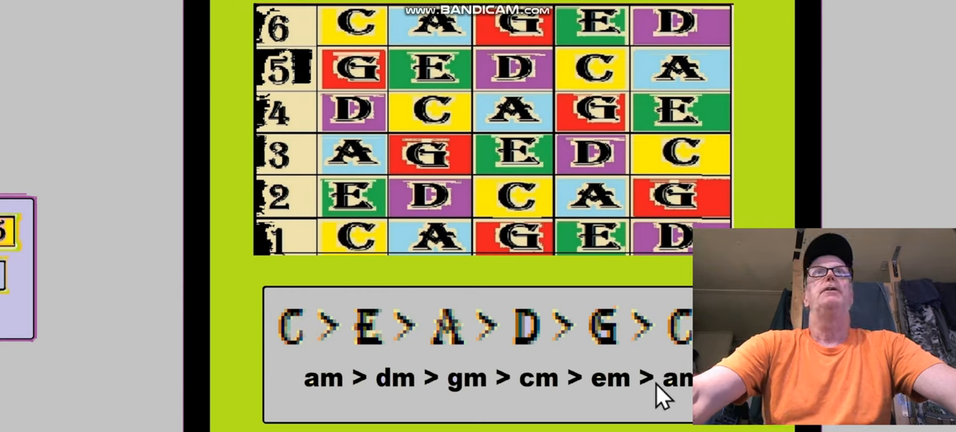
{"action": "mouse_move", "coordinate": [289, 344]}
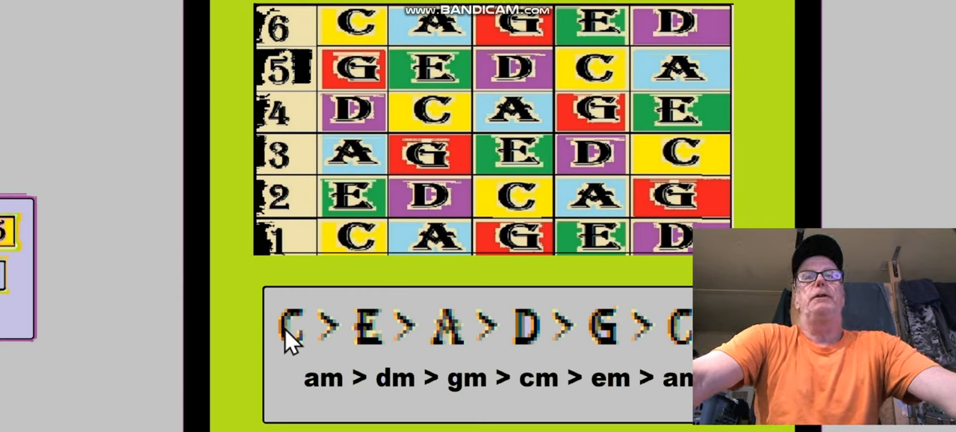
{"action": "mouse_move", "coordinate": [418, 224]}
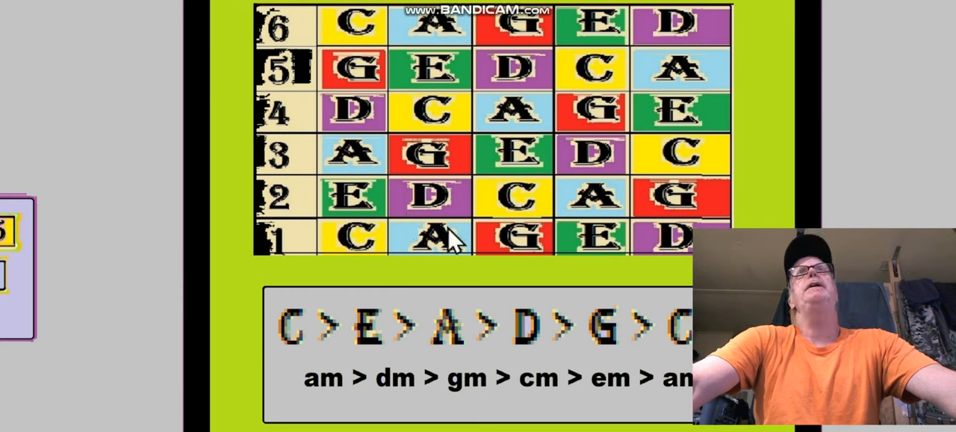
{"action": "mouse_move", "coordinate": [556, 287]}
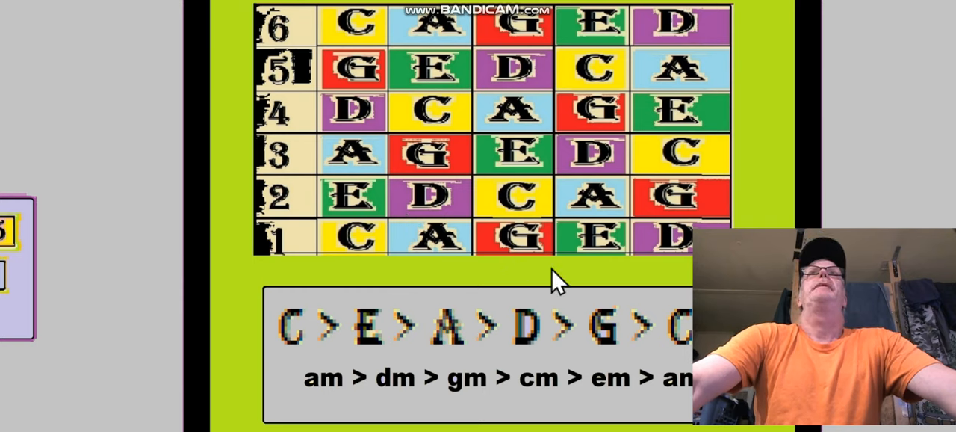
{"action": "mouse_move", "coordinate": [374, 250]}
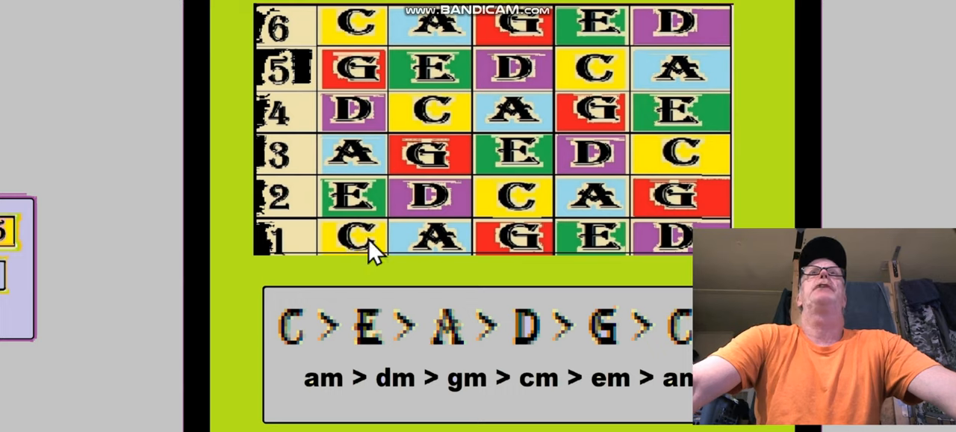
{"action": "mouse_move", "coordinate": [372, 202]}
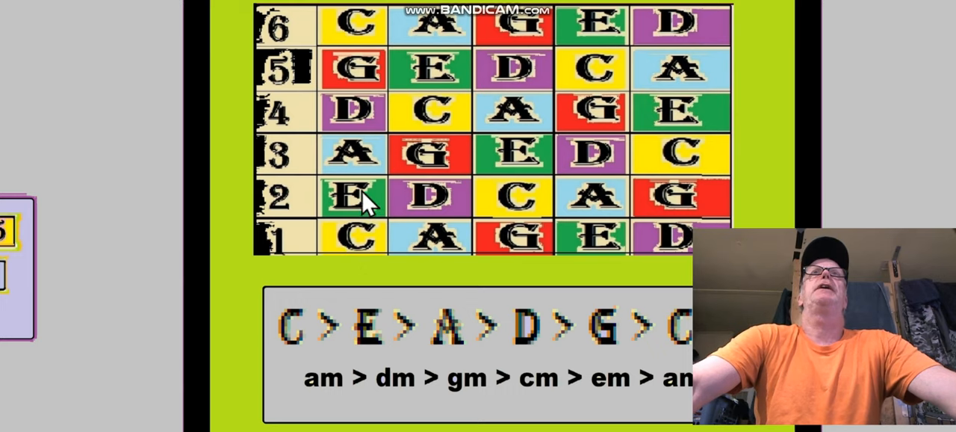
{"action": "mouse_move", "coordinate": [362, 213]}
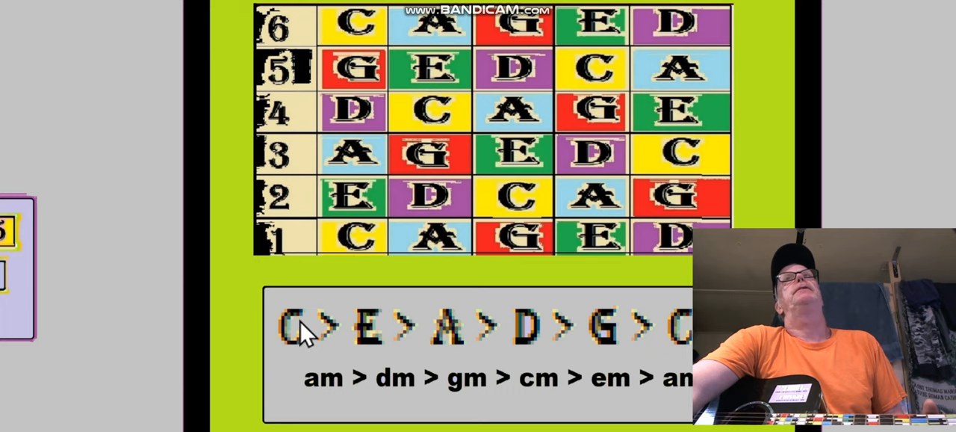
{"action": "mouse_move", "coordinate": [666, 340]}
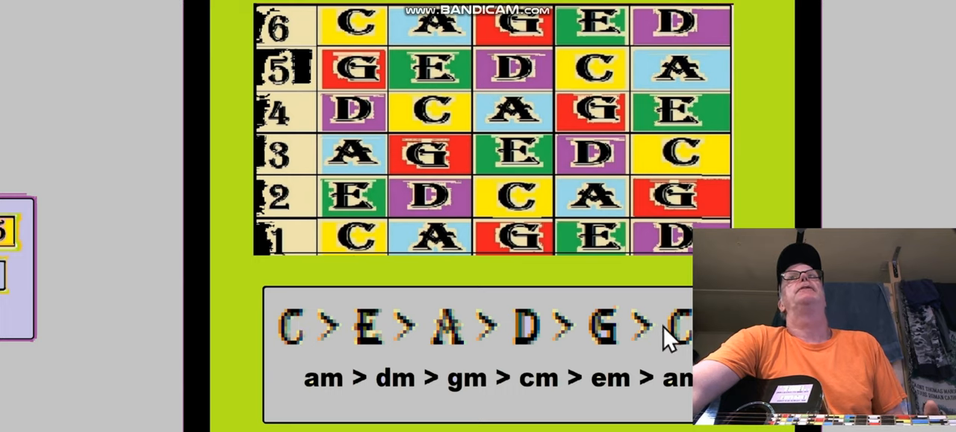
{"action": "mouse_move", "coordinate": [306, 329]}
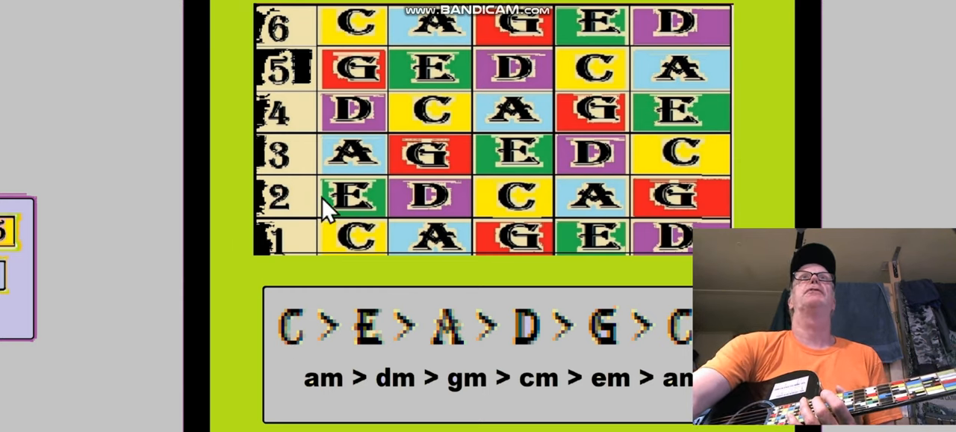
{"action": "mouse_move", "coordinate": [344, 213]}
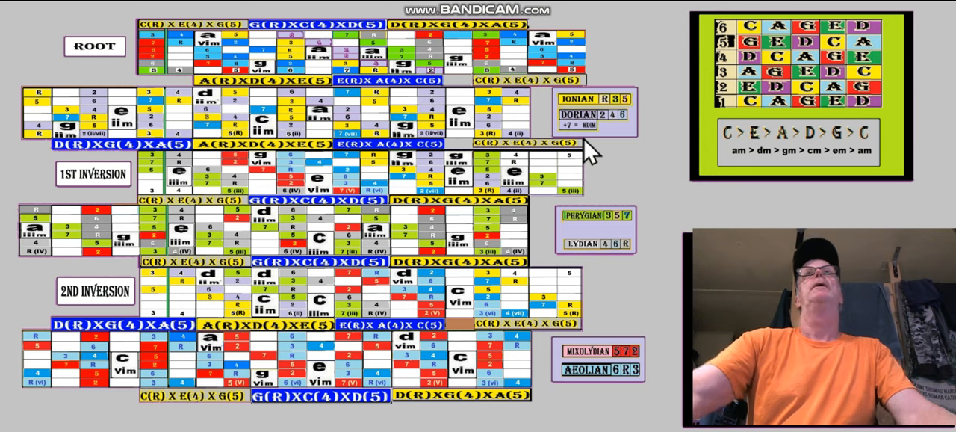
{"action": "mouse_move", "coordinate": [813, 103]}
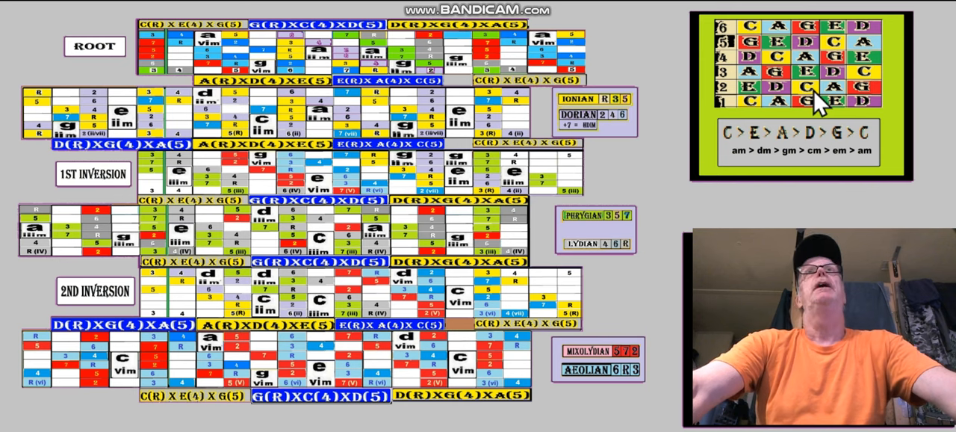
{"action": "mouse_move", "coordinate": [273, 74]}
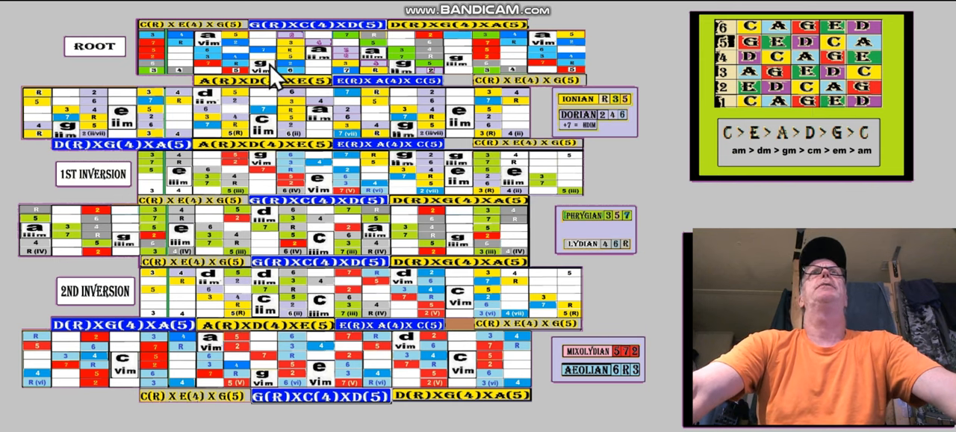
{"action": "mouse_move", "coordinate": [235, 280]}
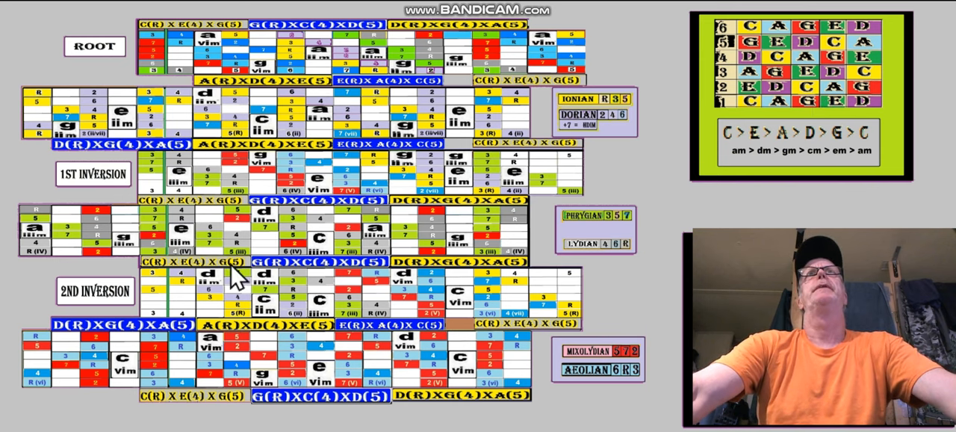
{"action": "mouse_move", "coordinate": [484, 381]}
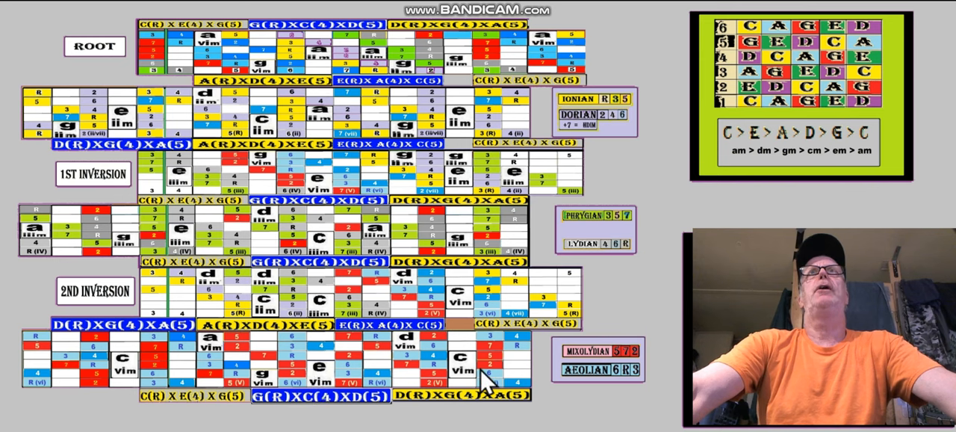
{"action": "mouse_move", "coordinate": [676, 205]}
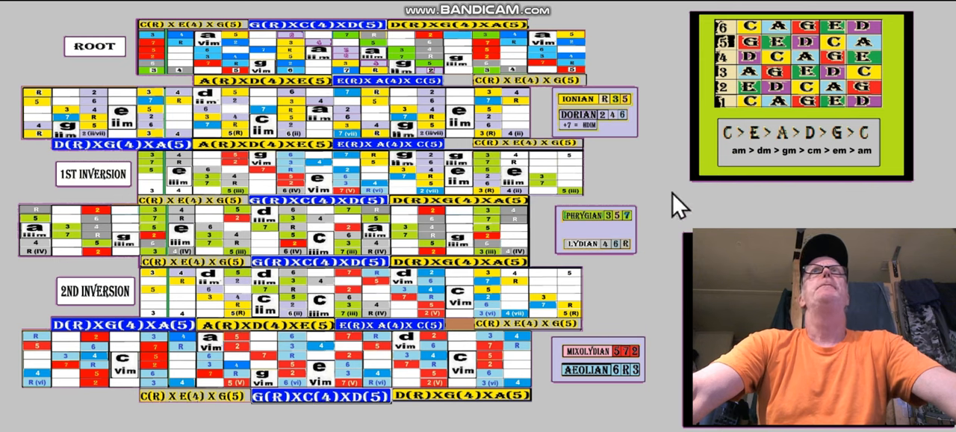
{"action": "mouse_move", "coordinate": [340, 115]}
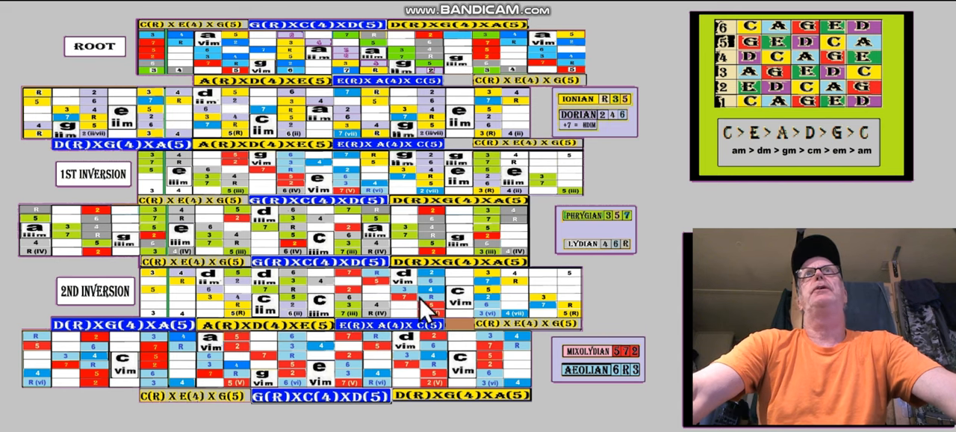
{"action": "mouse_move", "coordinate": [650, 124]}
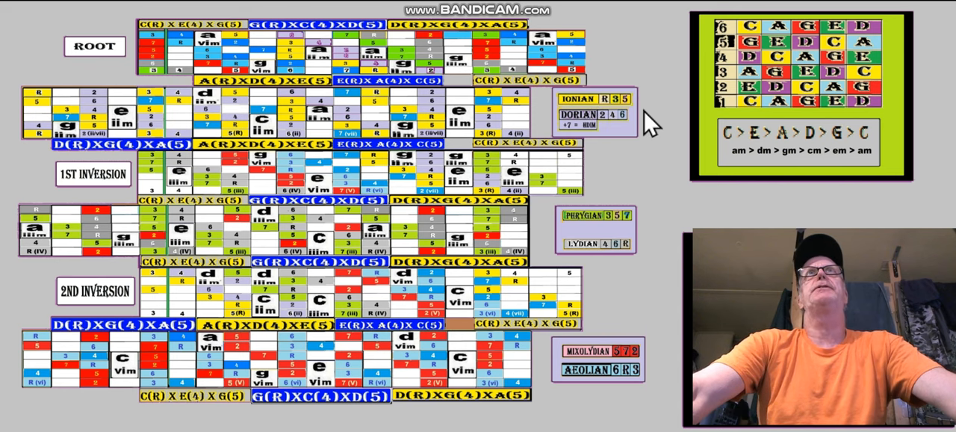
{"action": "mouse_move", "coordinate": [178, 185]}
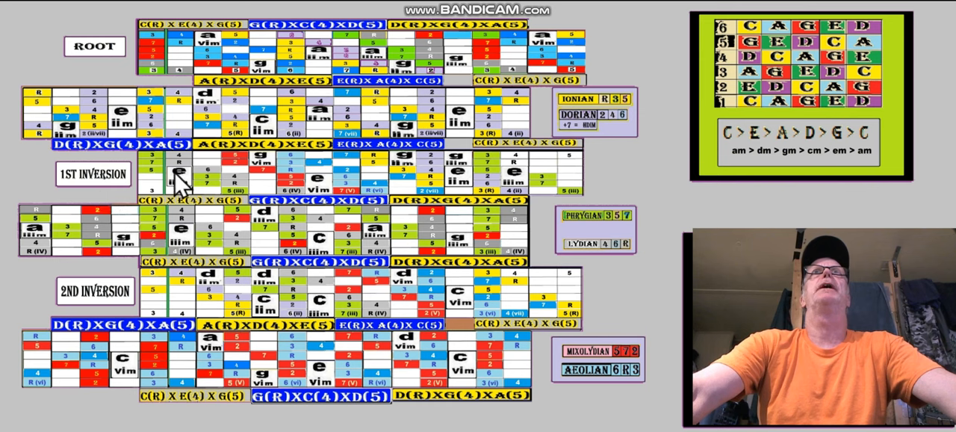
{"action": "mouse_move", "coordinate": [82, 303]}
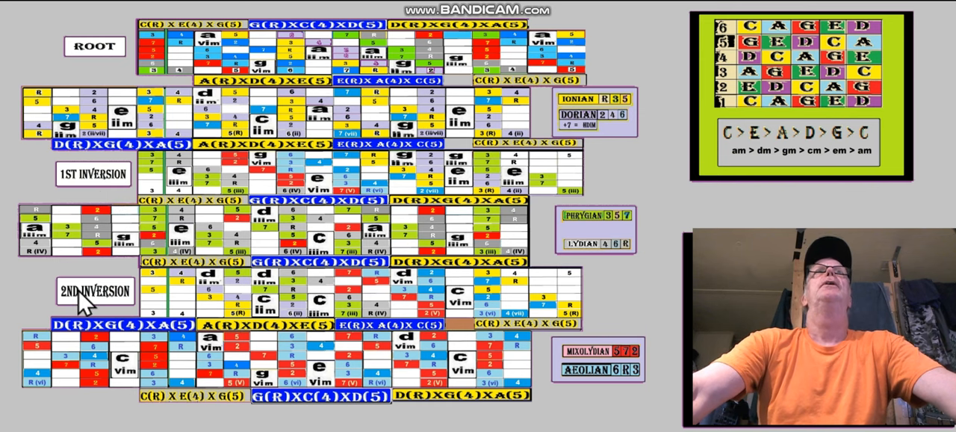
{"action": "mouse_move", "coordinate": [121, 291]}
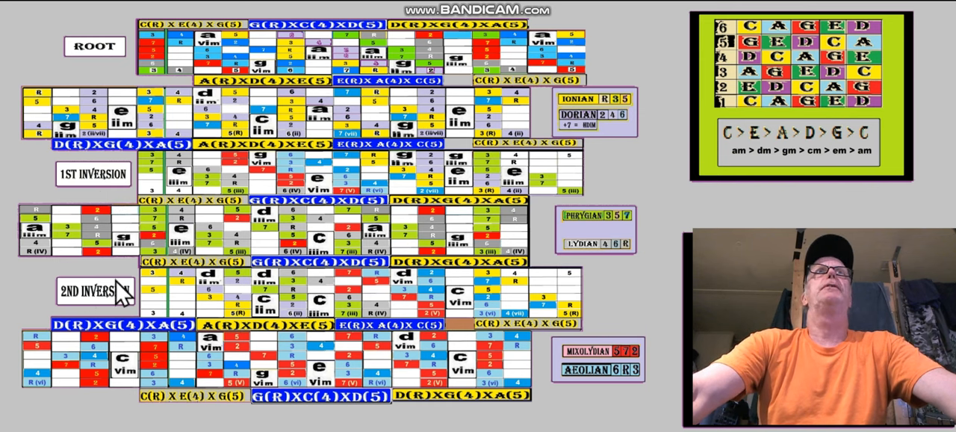
{"action": "mouse_move", "coordinate": [254, 307]}
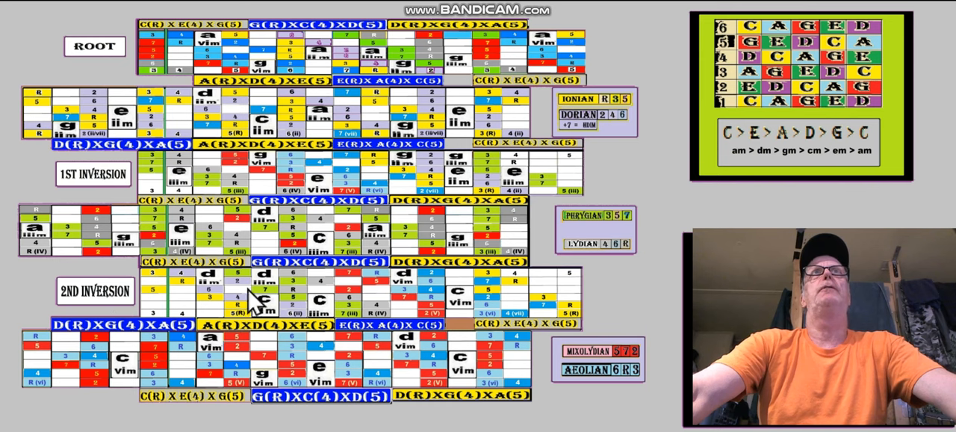